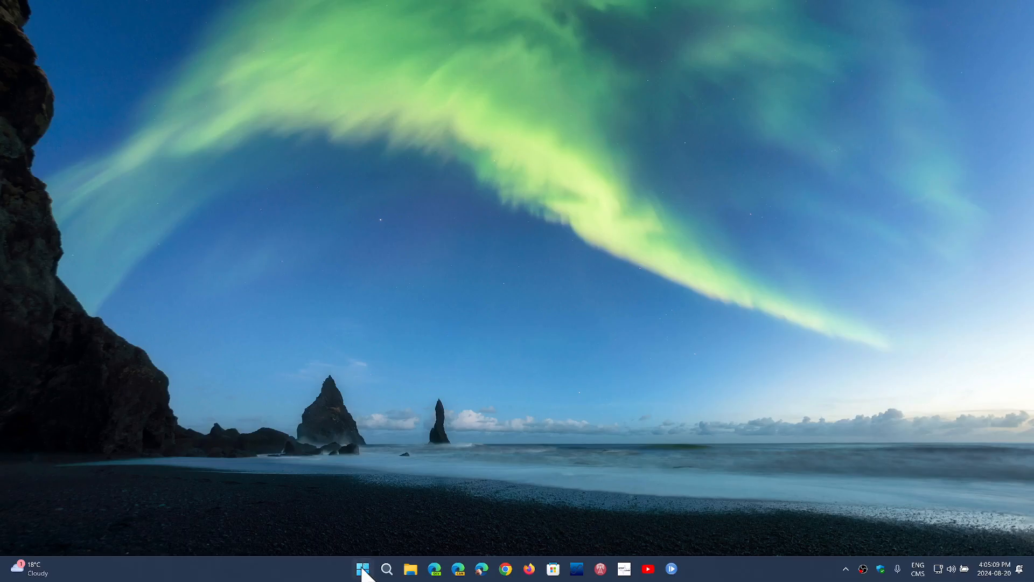
# - Open the Start menu from the taskbar to show the pinned apps and search box
pyautogui.click(362, 569)
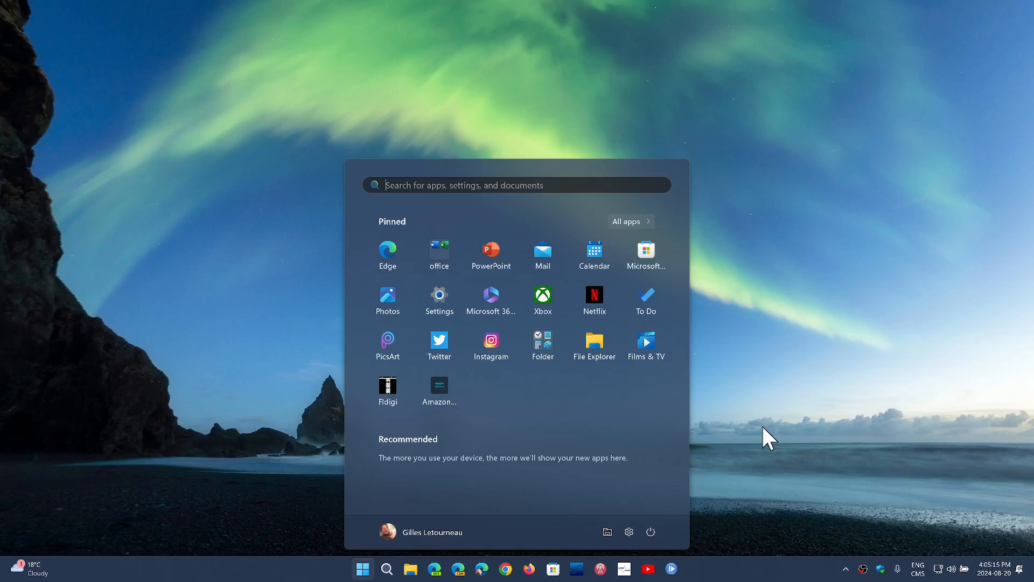
pyautogui.moveTo(808, 409)
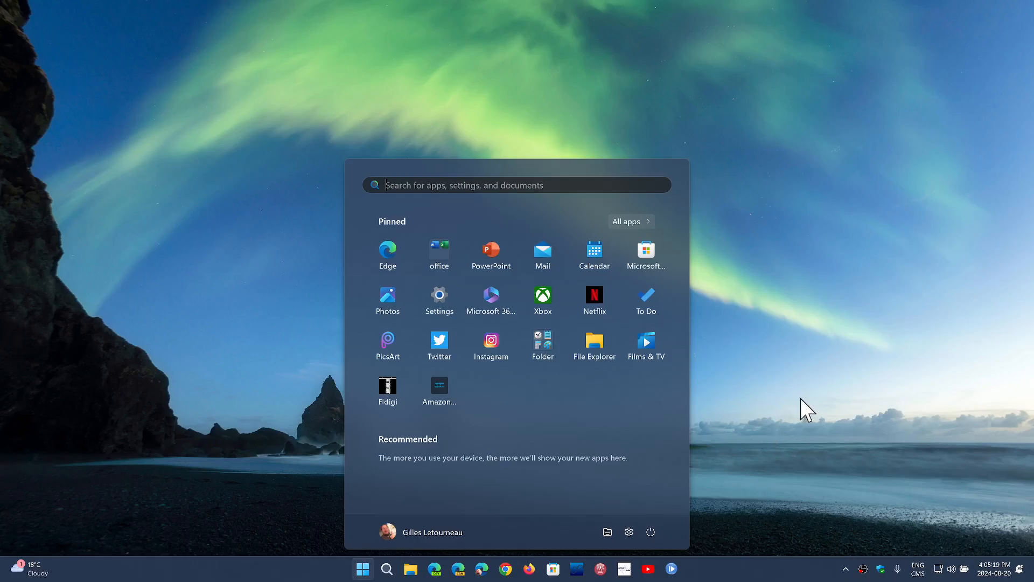
pyautogui.moveTo(867, 485)
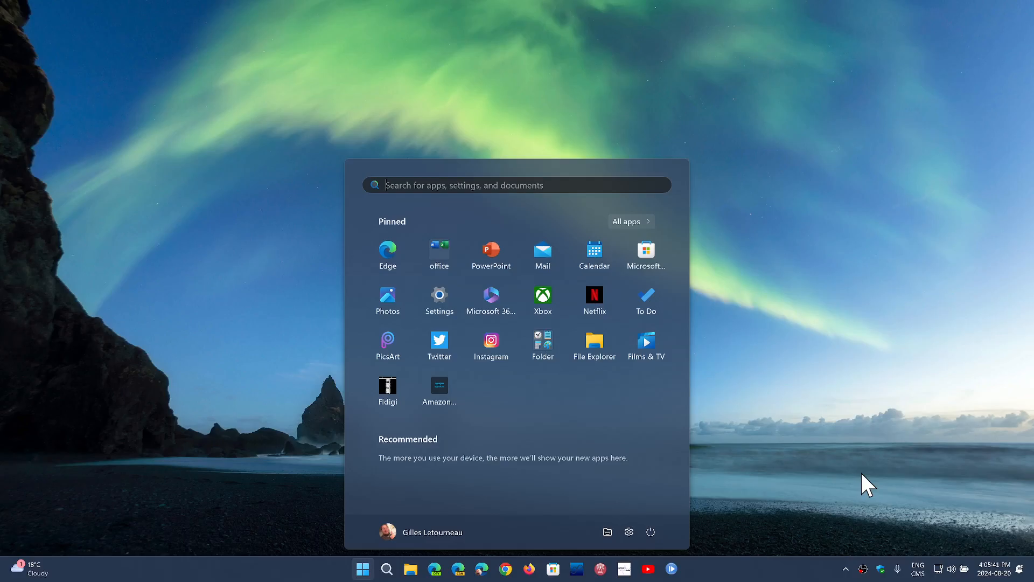
pyautogui.moveTo(828, 443)
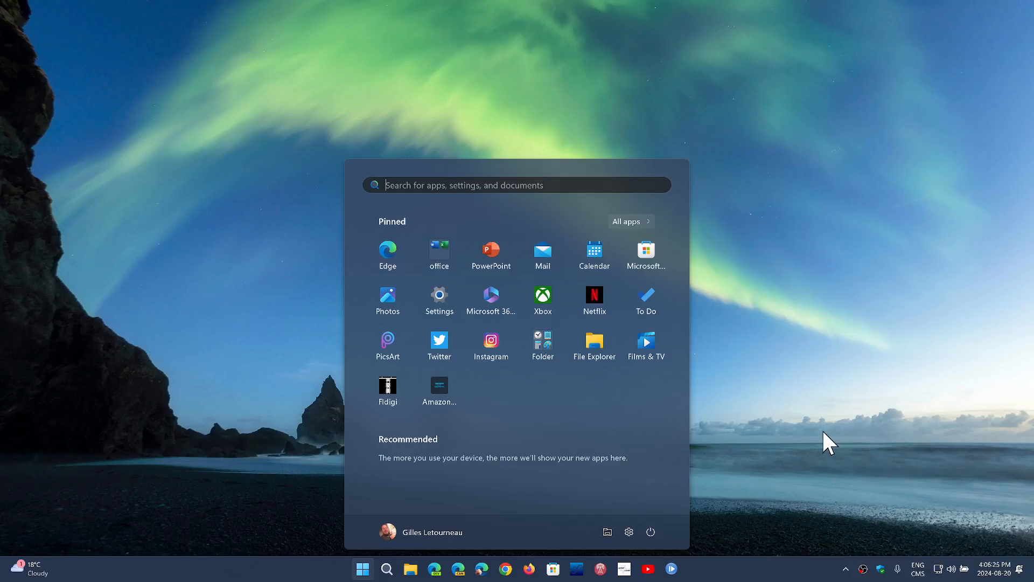
# - Dismiss the Start menu to return to the aurora wallpaper desktop
pyautogui.click(361, 568)
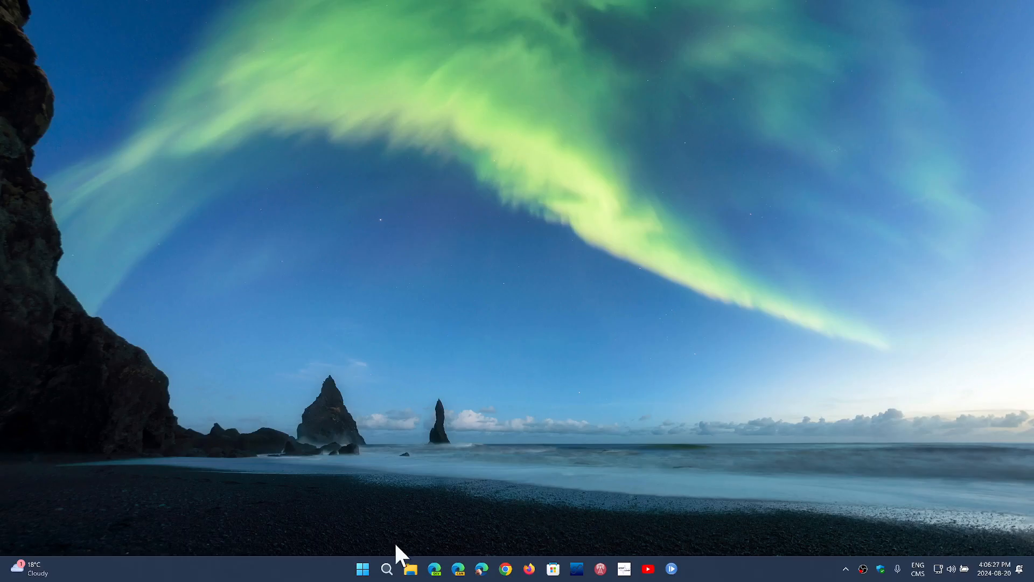
pyautogui.moveTo(748, 356)
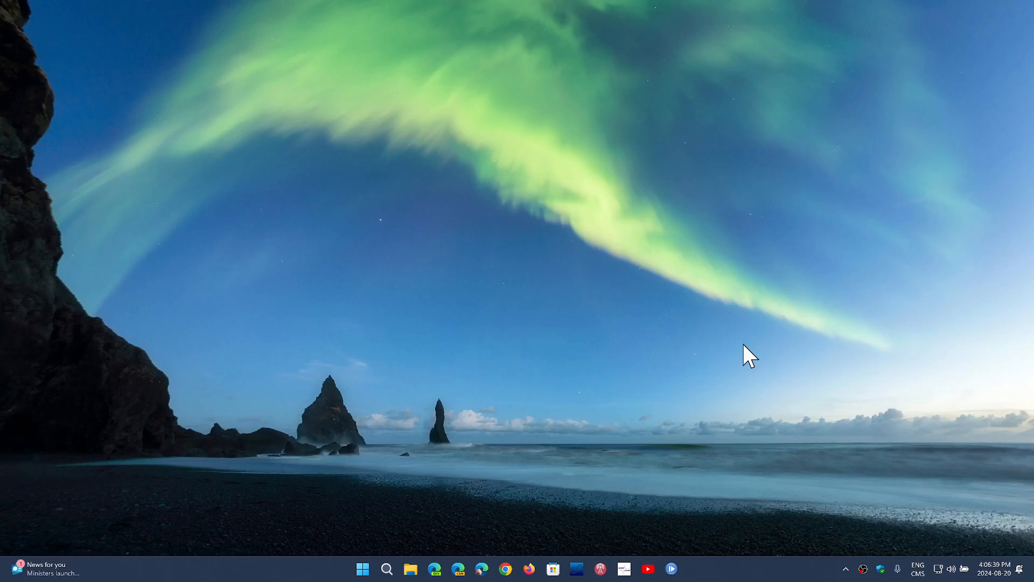
pyautogui.moveTo(802, 476)
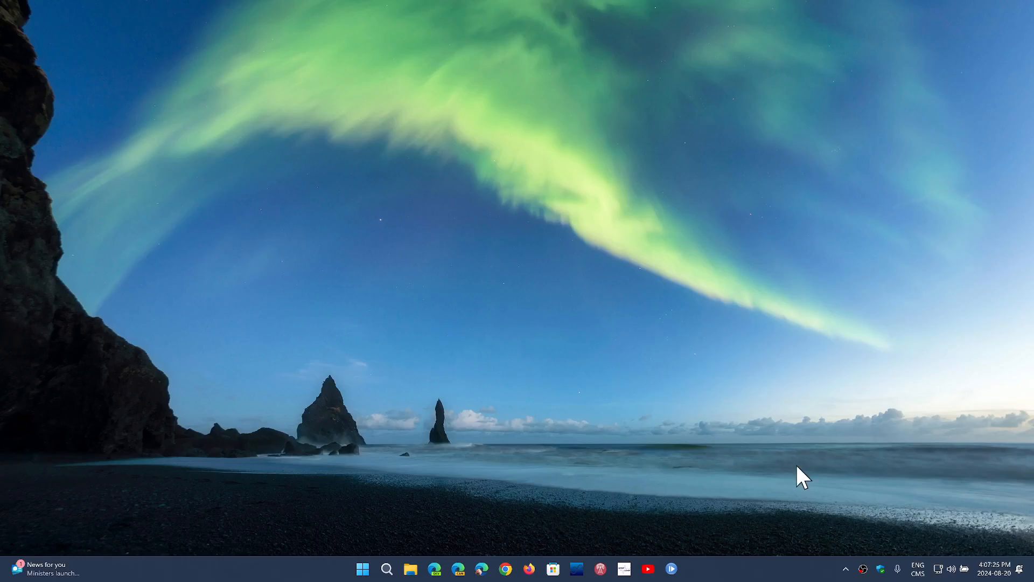
pyautogui.moveTo(775, 487)
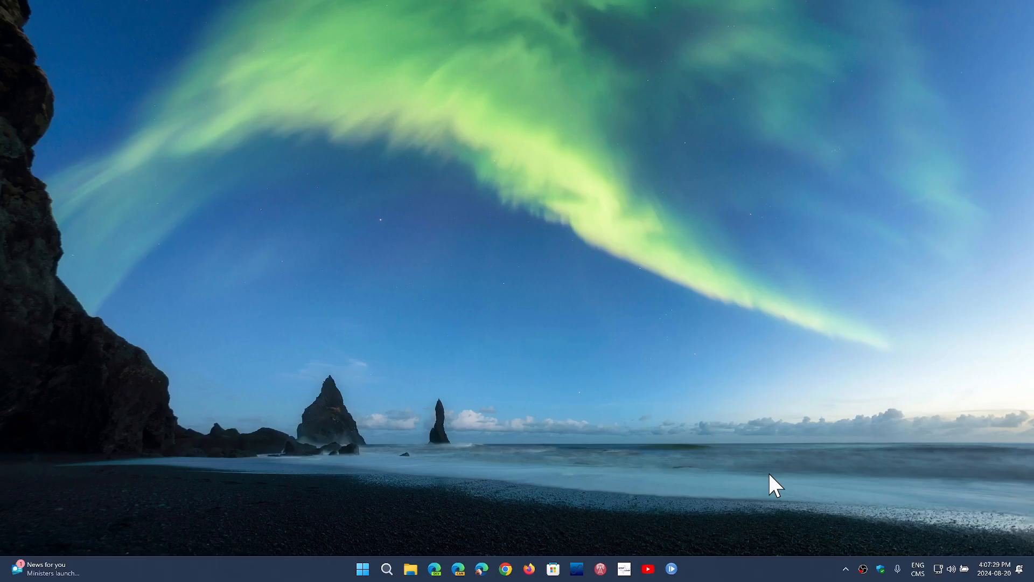
pyautogui.moveTo(761, 572)
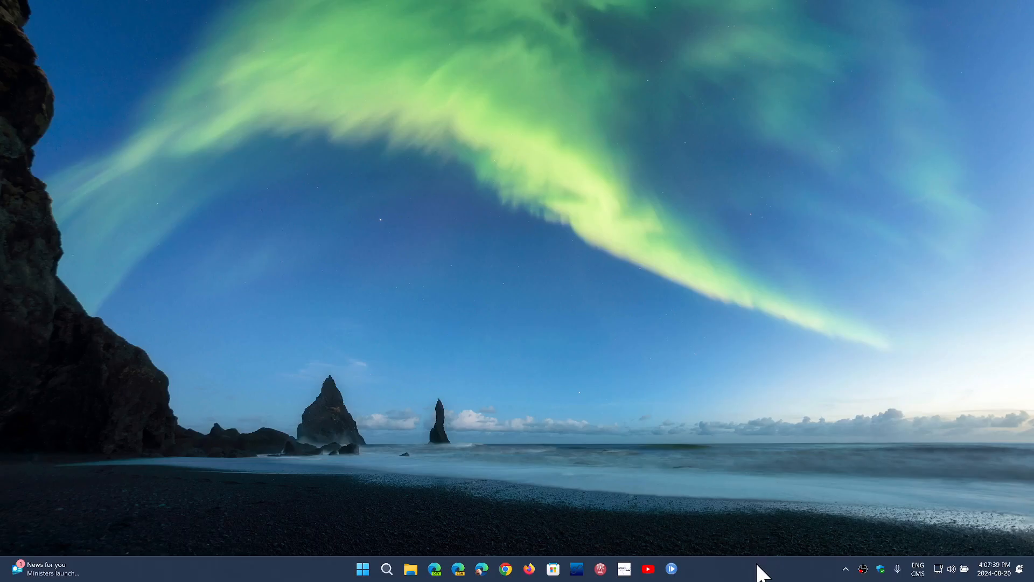